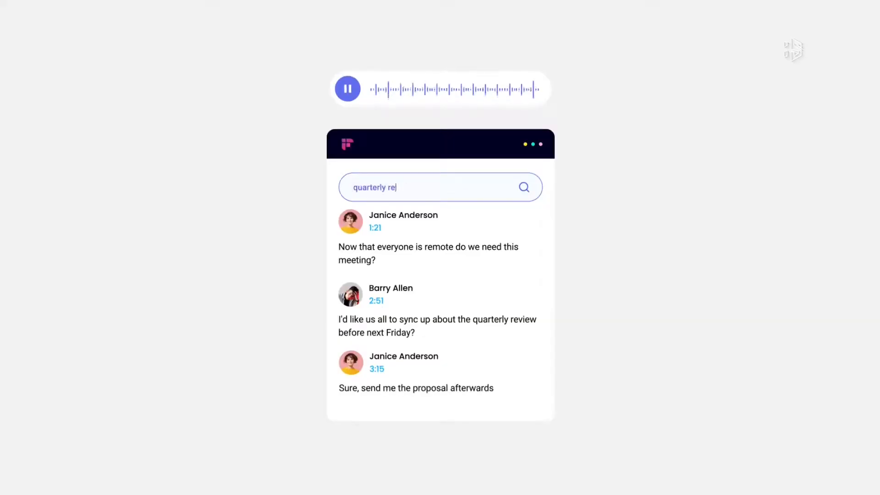
# - Search Fireflies meetings for the quarterly review and open its soundbites and transcript
pyautogui.write('view')
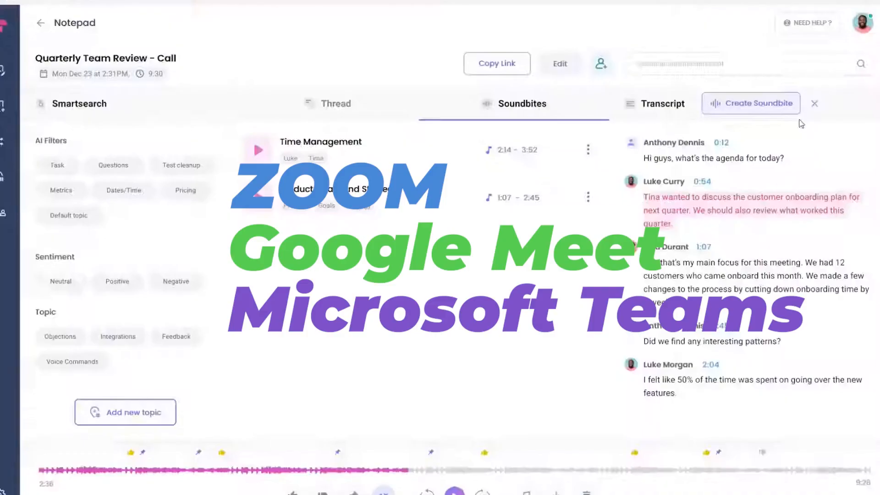
pyautogui.click(814, 103)
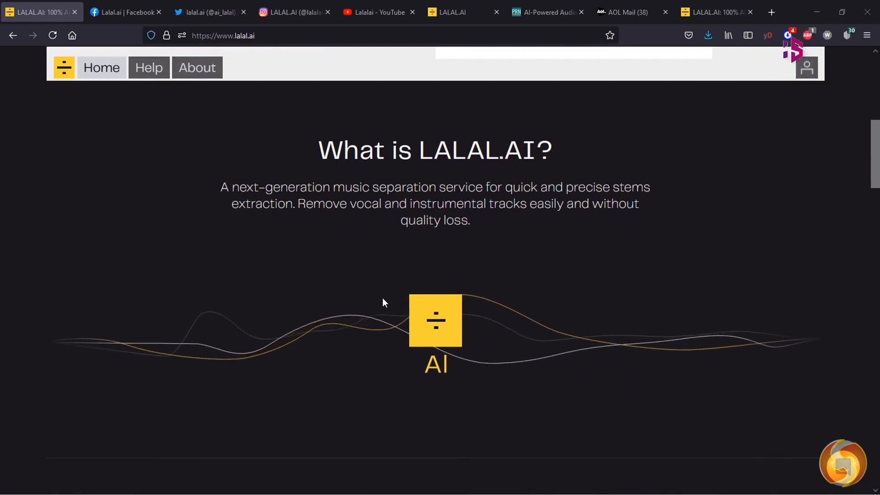
pyautogui.moveTo(611, 318)
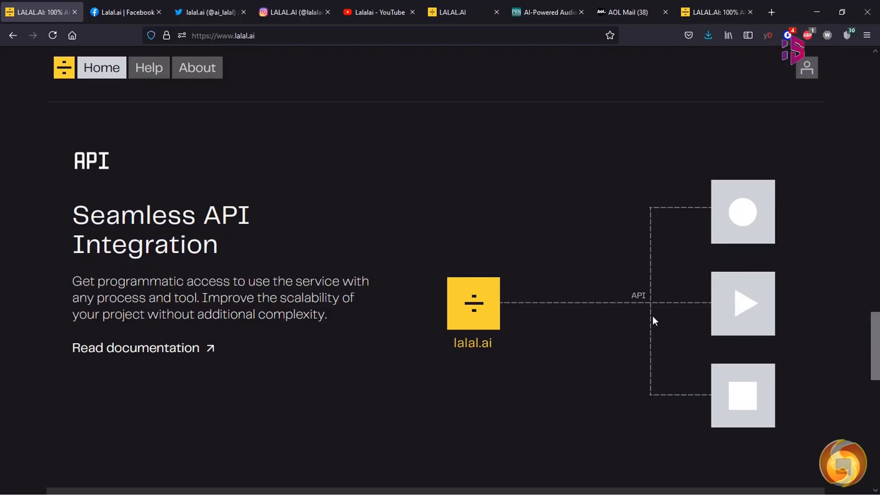
# - Scroll LALAL.AI, upload a song via Select File, and play the instrumental preview
pyautogui.scroll(-3)
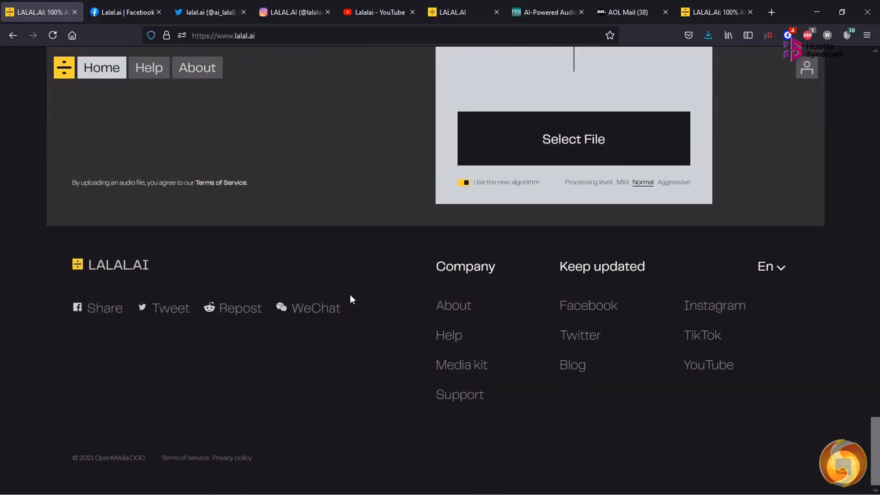
pyautogui.click(573, 139)
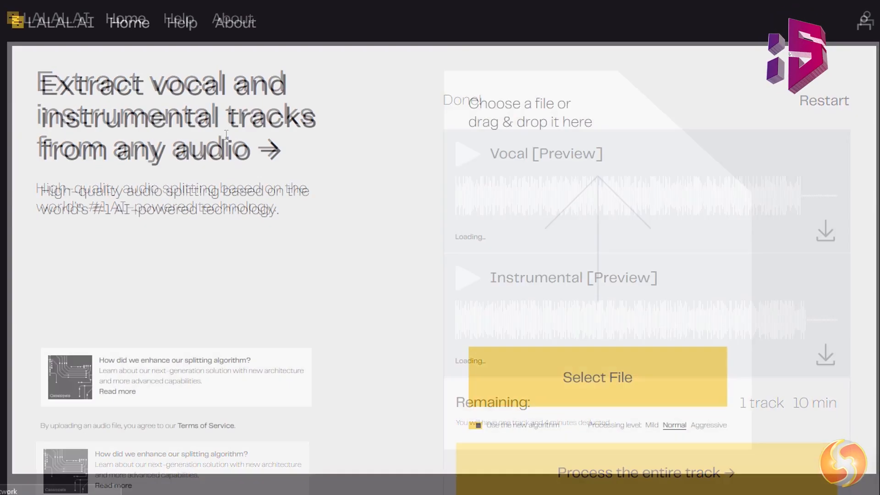
pyautogui.click(597, 377)
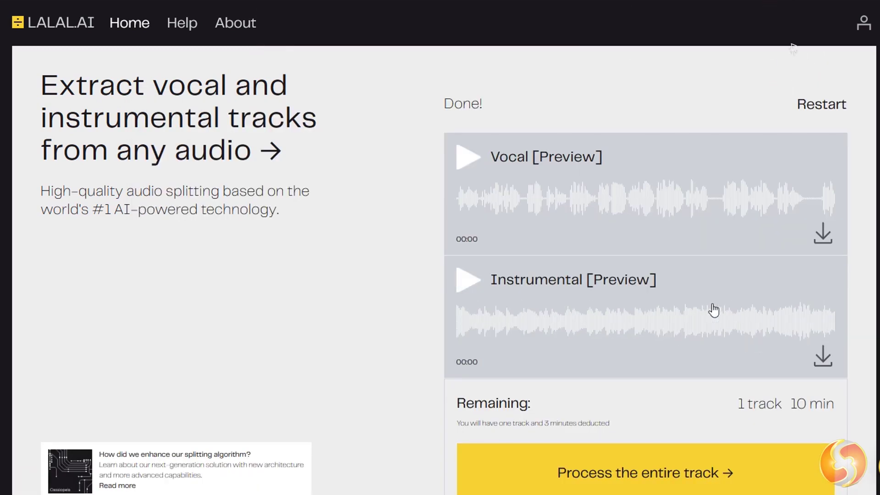
pyautogui.click(468, 157)
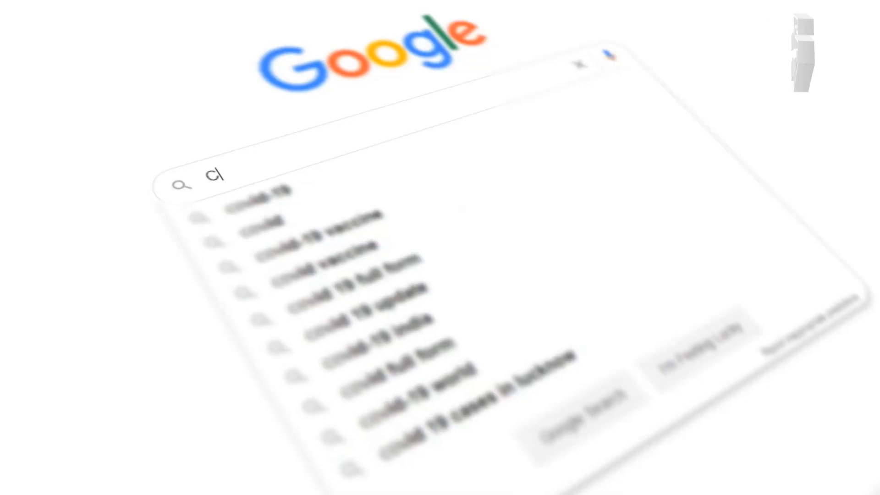
pyautogui.write('ovid-19 in')
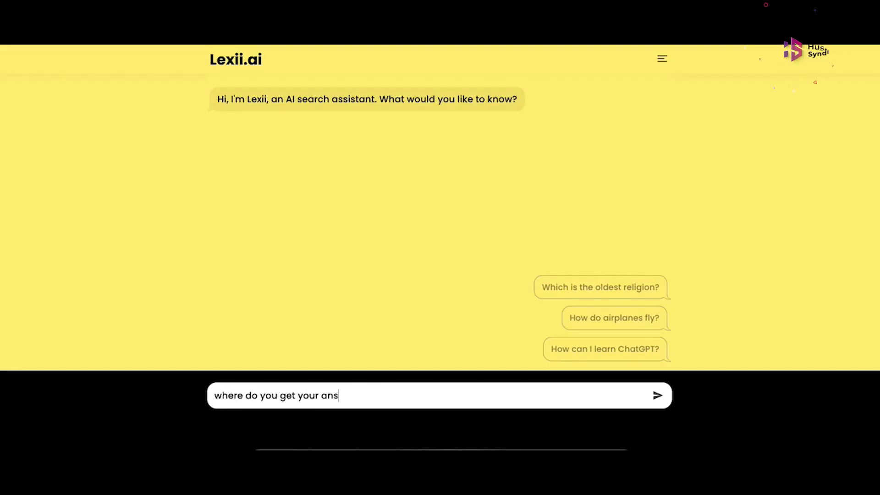
pyautogui.click(657, 395)
pyautogui.write('who is m')
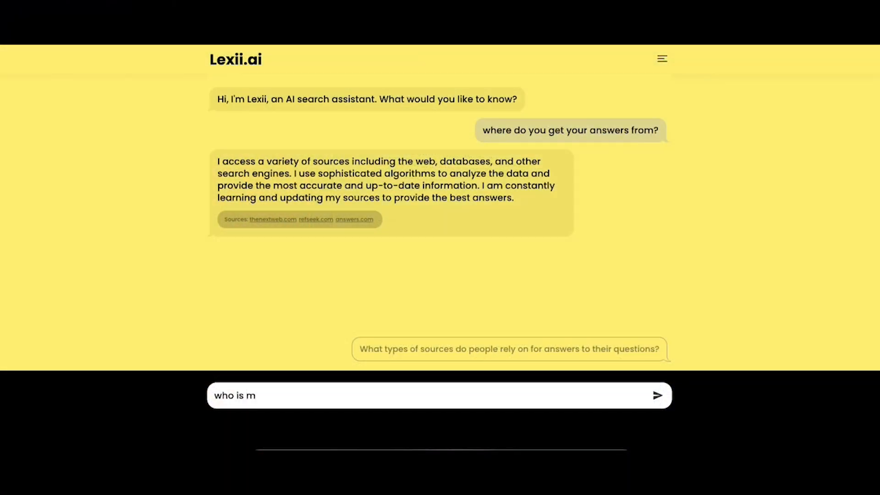
pyautogui.write('udvillegeorge?')
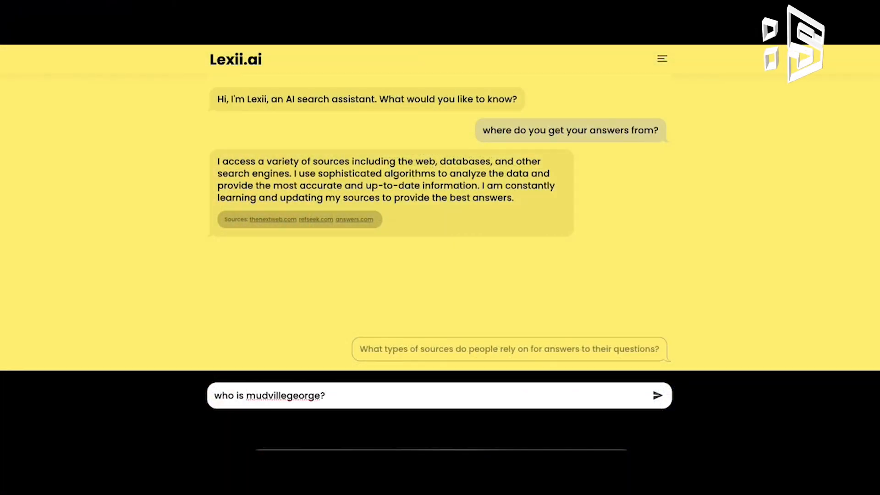
pyautogui.click(657, 395)
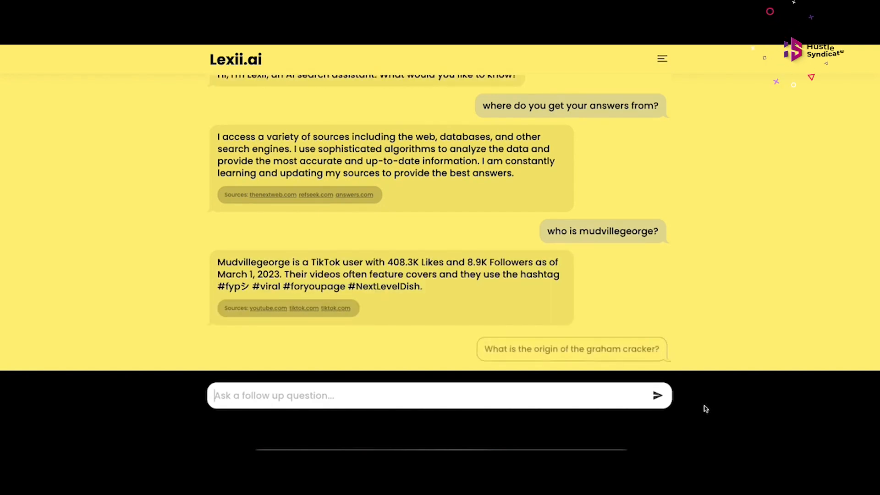
pyautogui.write('how to you hotwire a car')
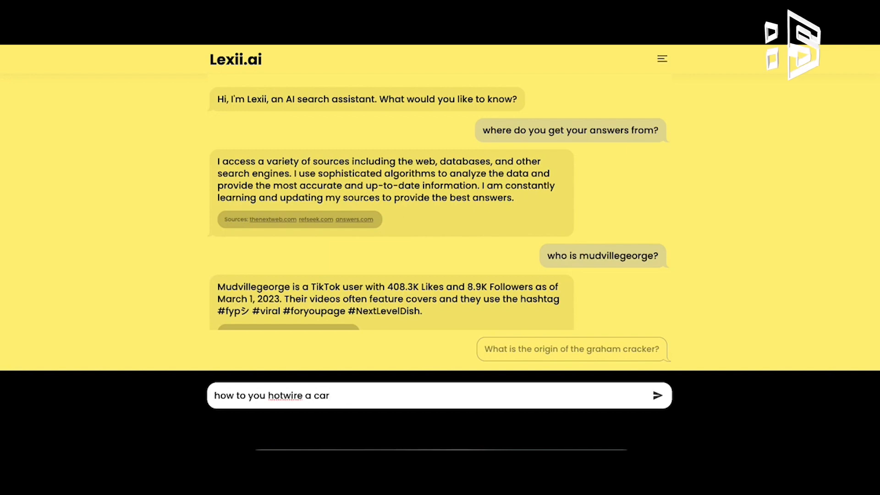
pyautogui.click(657, 396)
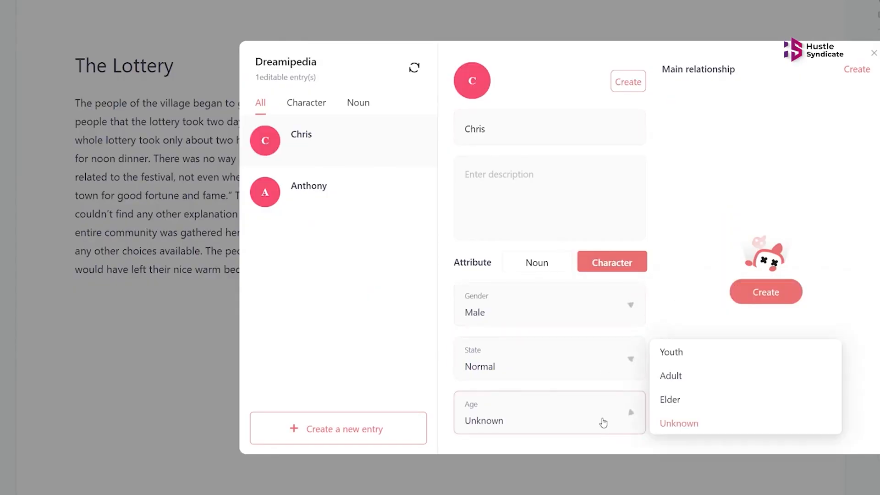
# - Open the Age dropdown for the character Chris
pyautogui.click(873, 53)
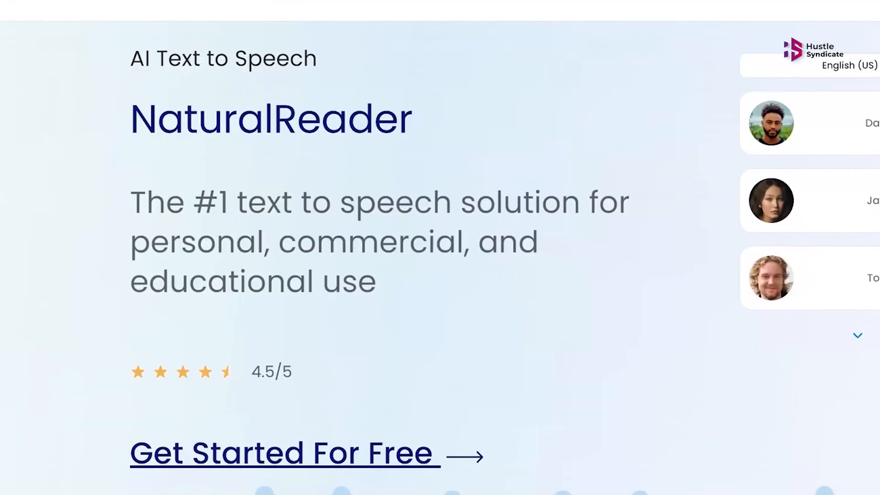
# - Pick Podcast as the new file category and list AI Plus voices by language
pyautogui.scroll(-3)
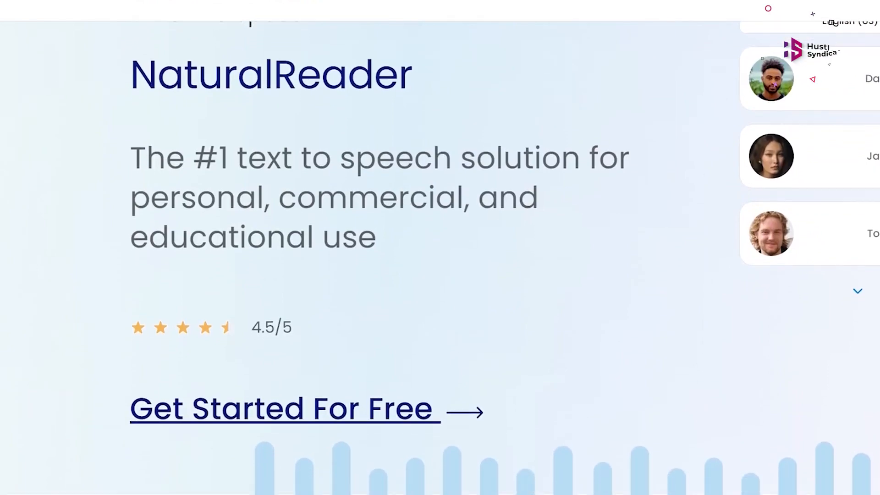
pyautogui.click(282, 408)
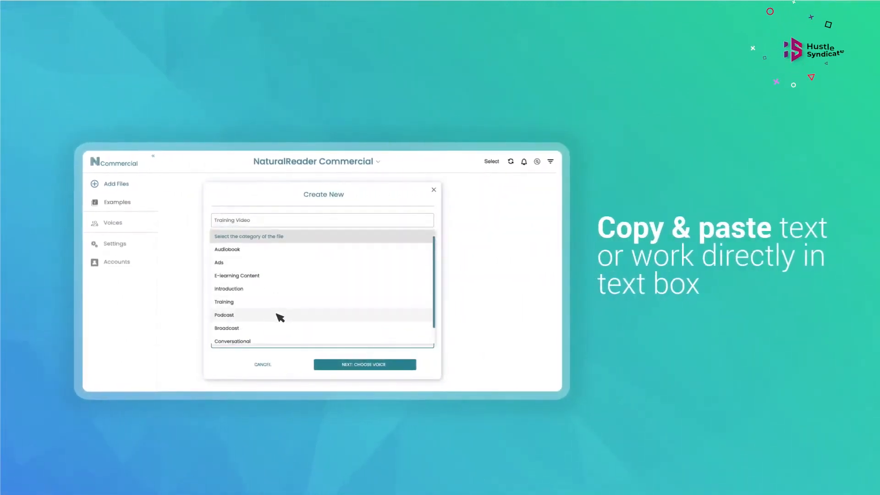
pyautogui.click(364, 364)
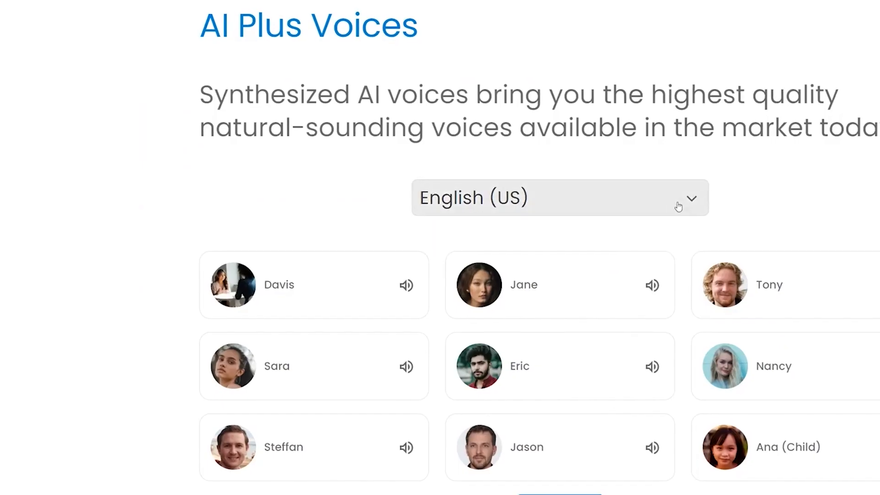
pyautogui.click(559, 198)
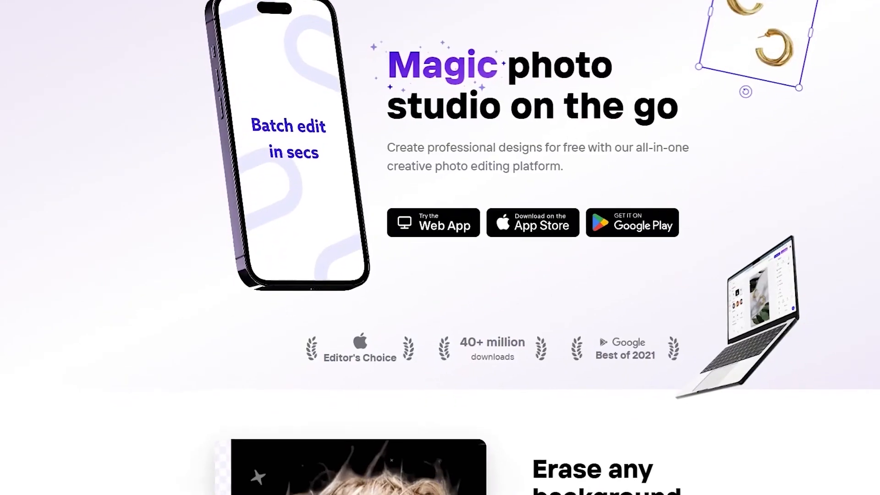
pyautogui.scroll(-3)
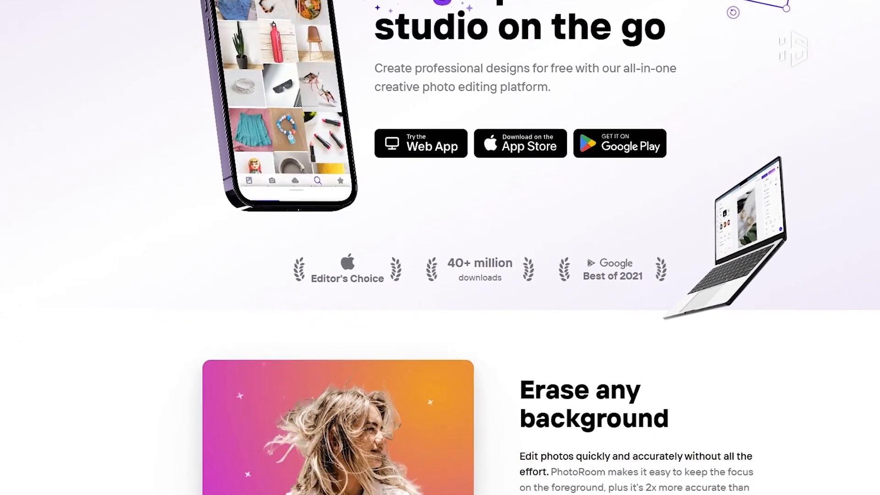
pyautogui.scroll(-3)
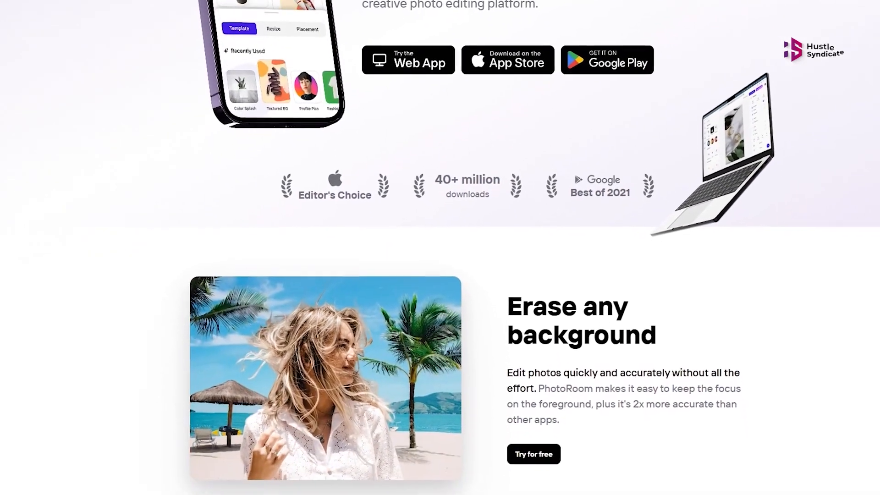
pyautogui.scroll(-3)
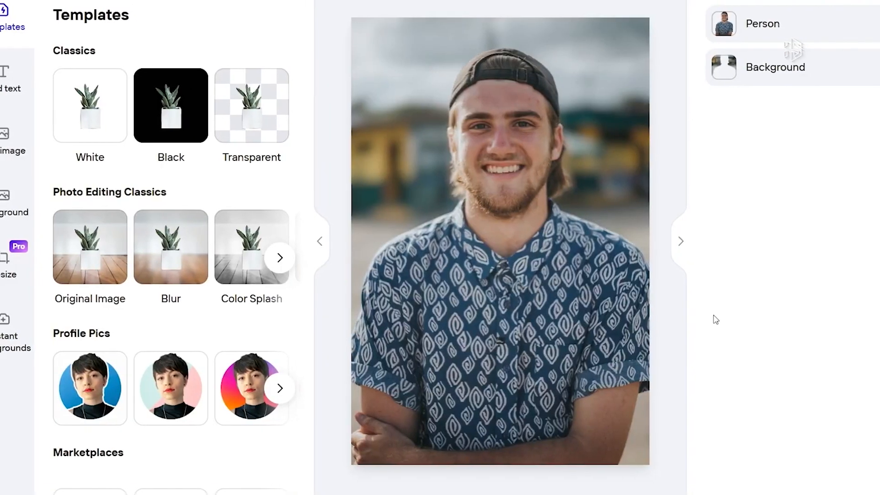
# - Replace the portrait's white template with a Profile Pics template, then try another profile style
pyautogui.click(776, 67)
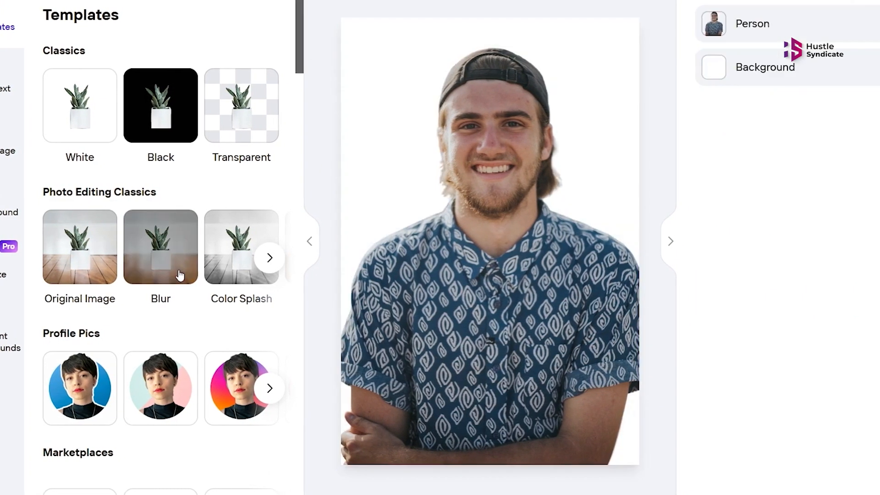
pyautogui.click(161, 247)
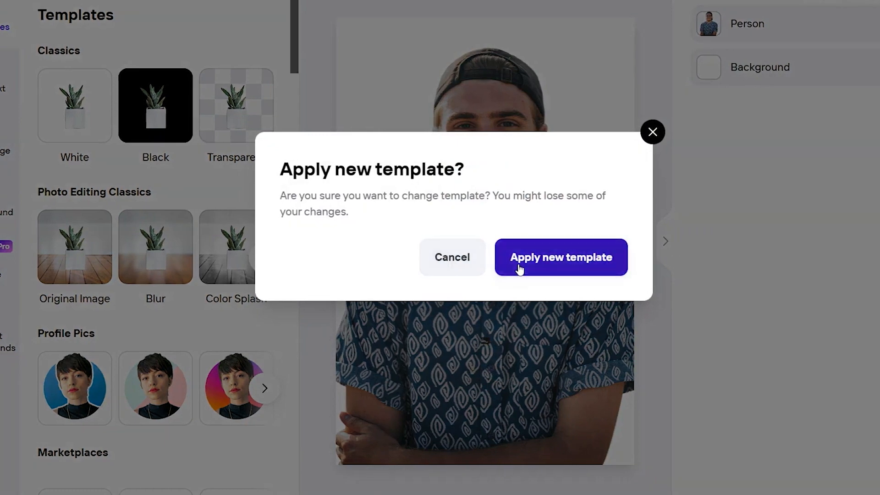
pyautogui.click(560, 257)
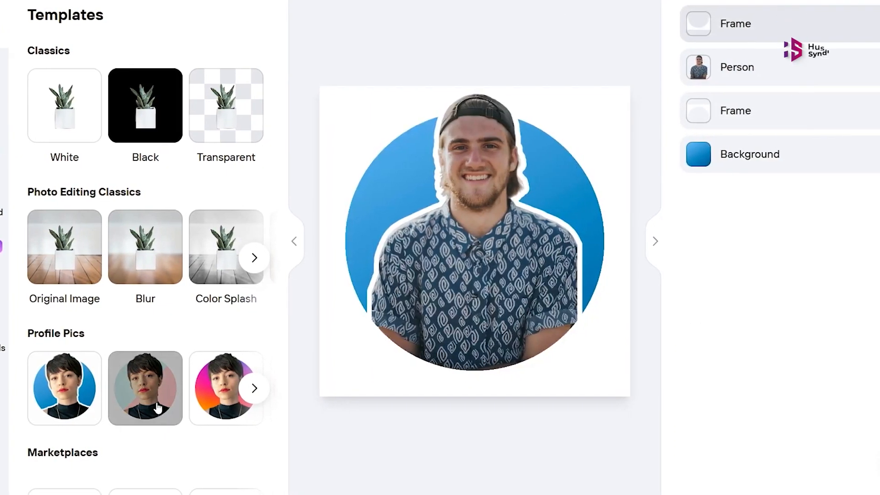
pyautogui.click(145, 388)
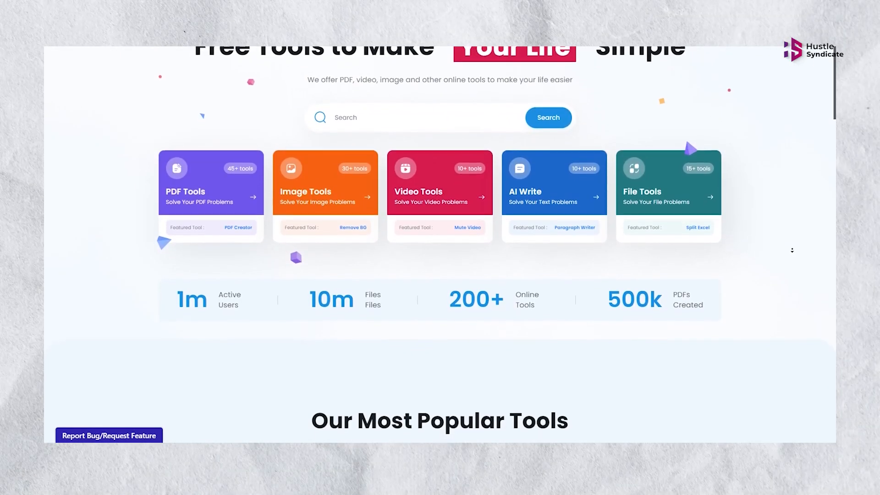
# - Scroll through TinyWow's tool grid and Remove Background page to the Image Tools list
pyautogui.scroll(-3)
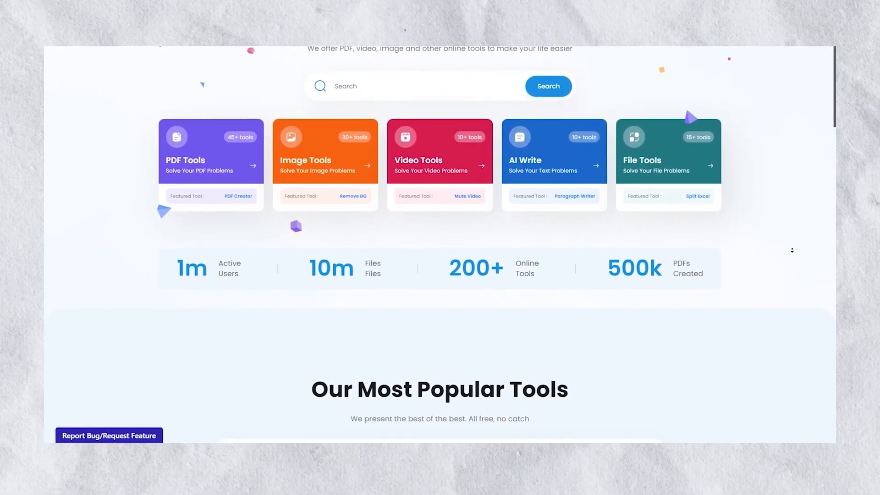
pyautogui.scroll(-3)
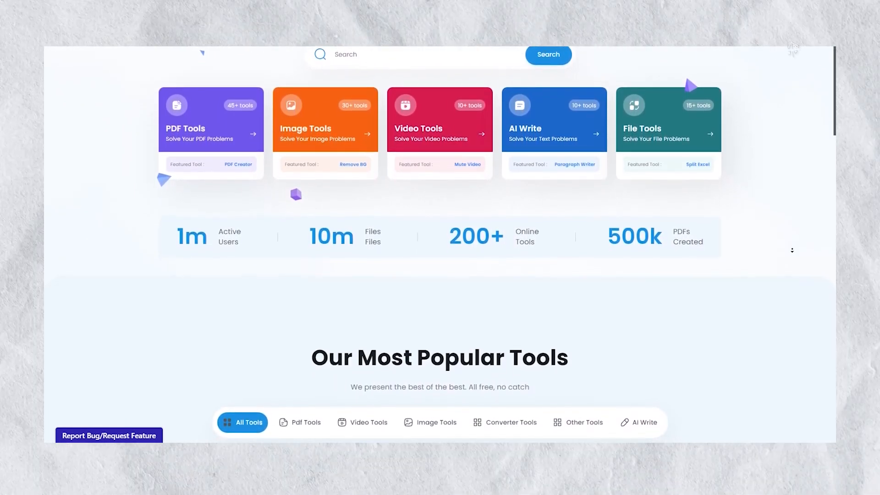
pyautogui.scroll(3)
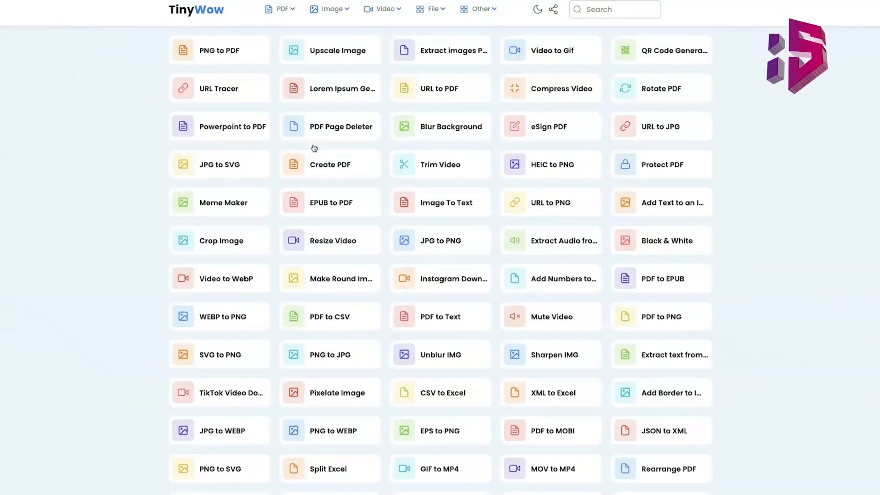
pyautogui.scroll(-3)
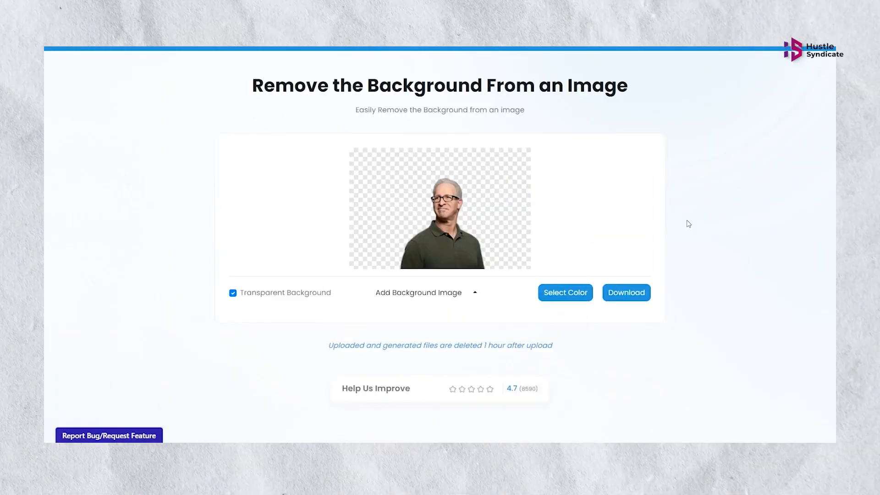
pyautogui.scroll(-3)
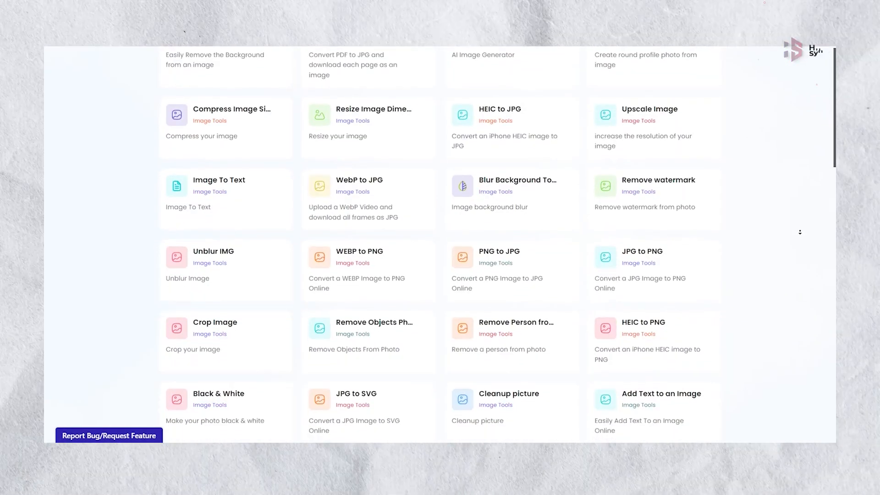
pyautogui.scroll(-3)
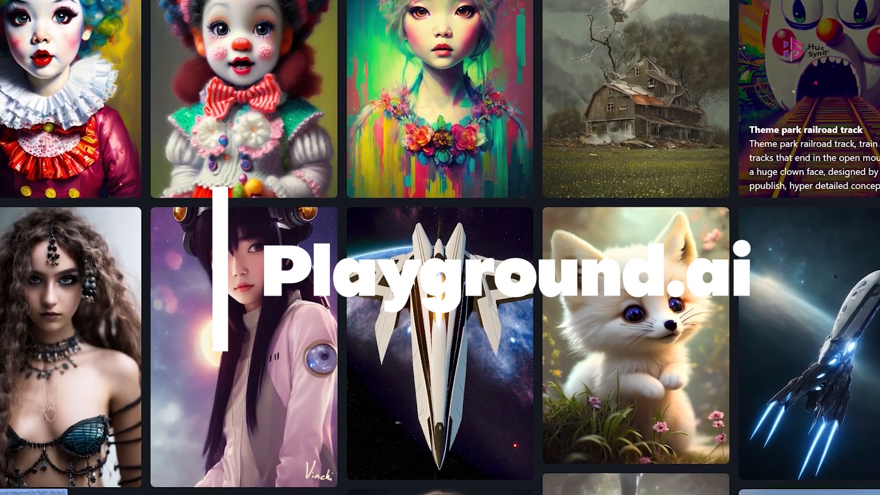
# - Scroll the Playground AI gallery to browse the space-themed images
pyautogui.scroll(-3)
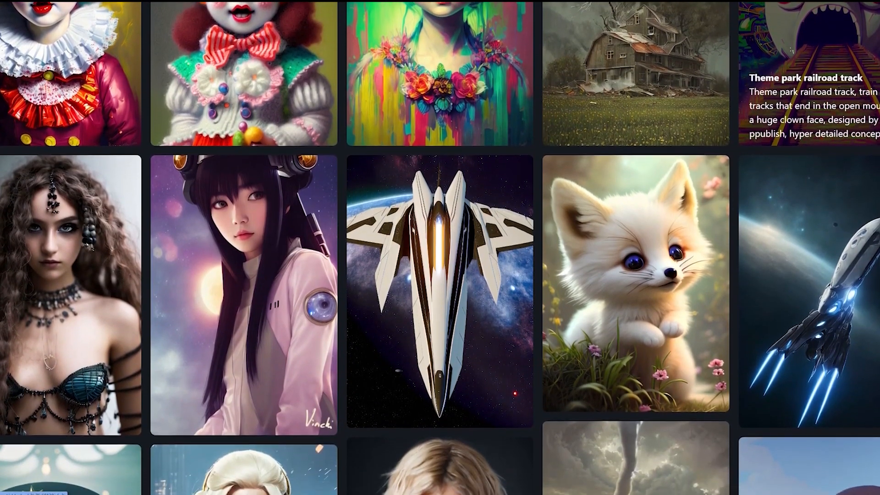
pyautogui.scroll(-3)
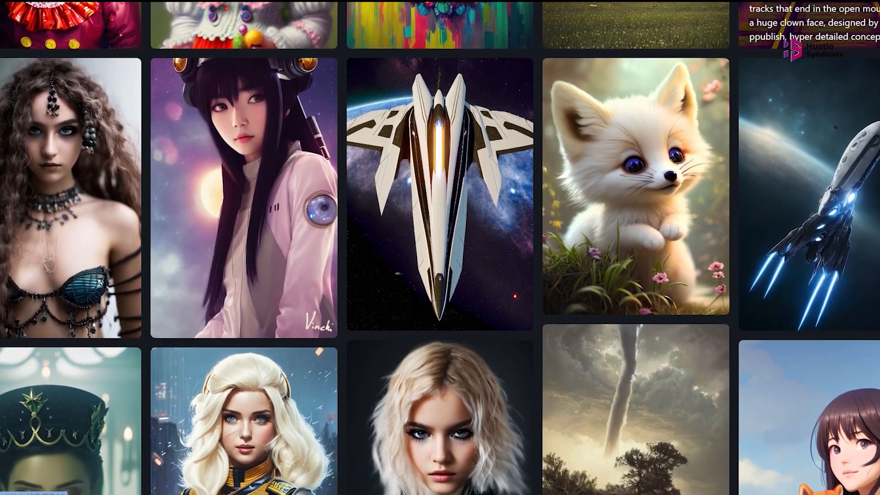
pyautogui.scroll(3)
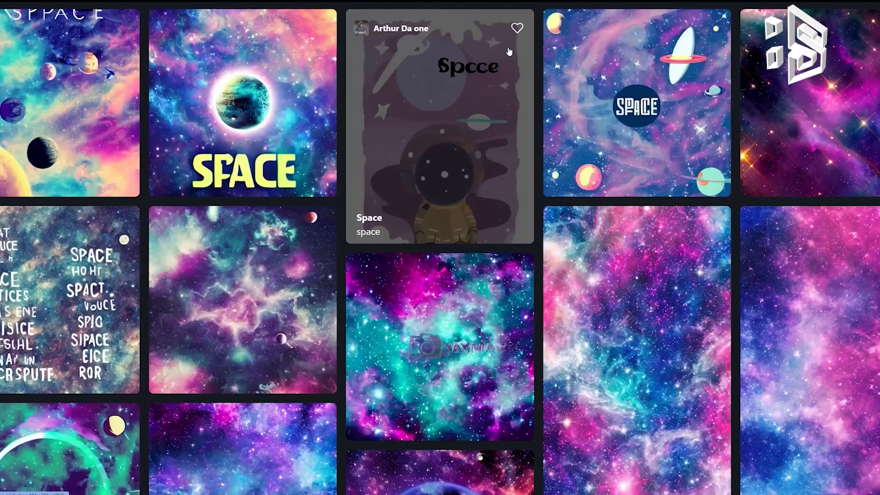
pyautogui.moveTo(237, 290)
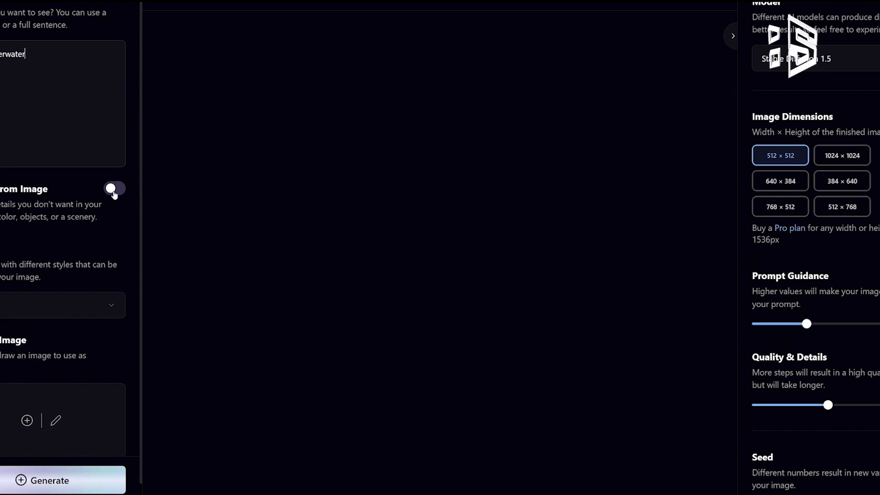
# - Turn on Exclude From Image, choose the 640 × 384 size, and scroll to the pricing plans
pyautogui.click(114, 190)
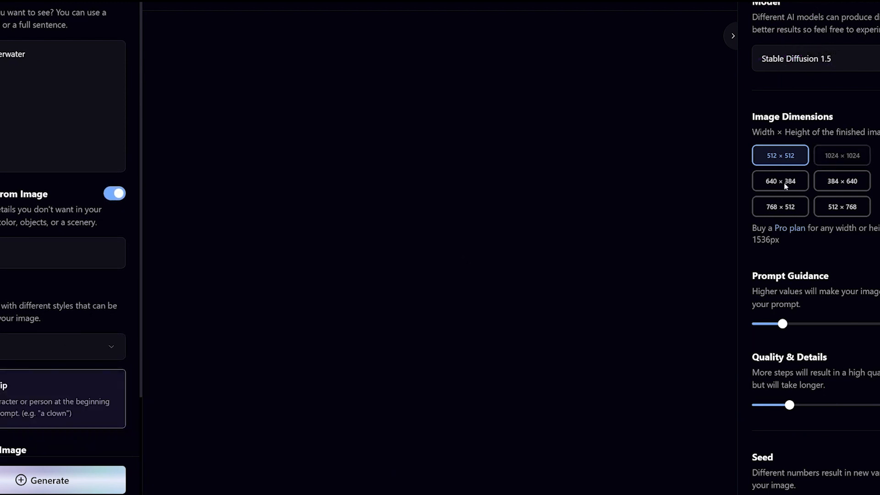
pyautogui.click(780, 206)
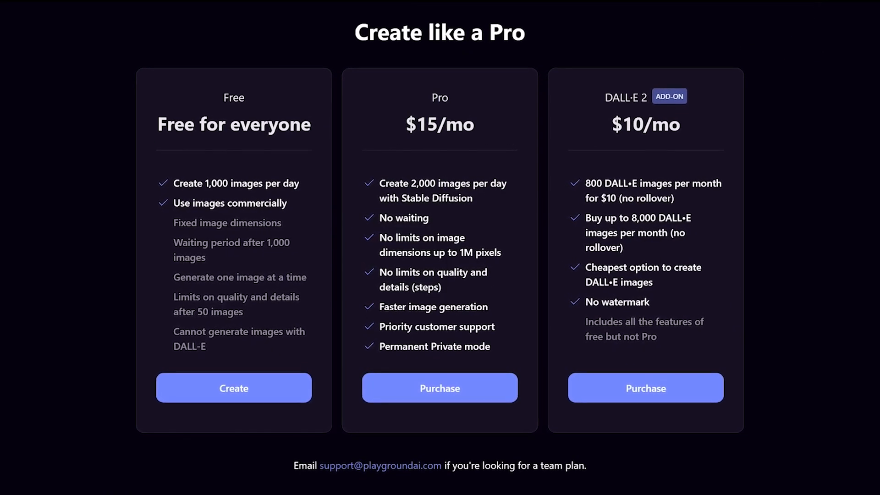
pyautogui.scroll(-3)
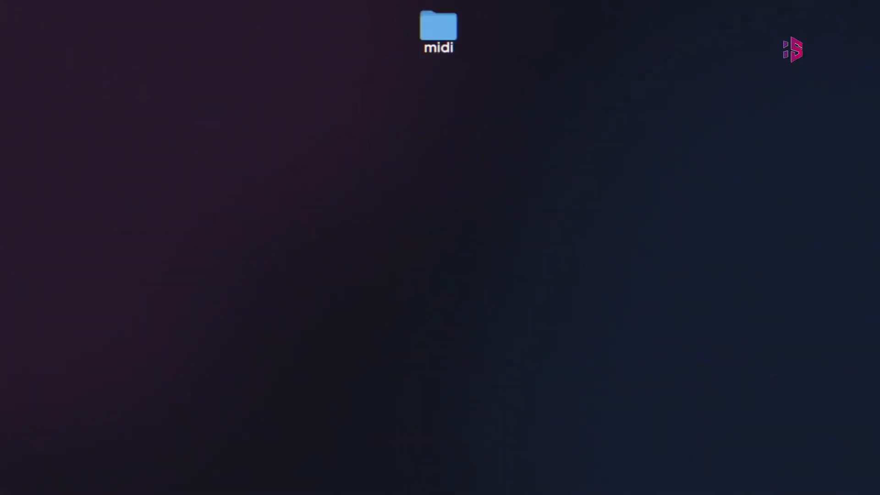
# - Open the downloaded midi folder to list the track's MIDI files
pyautogui.doubleClick(438, 30)
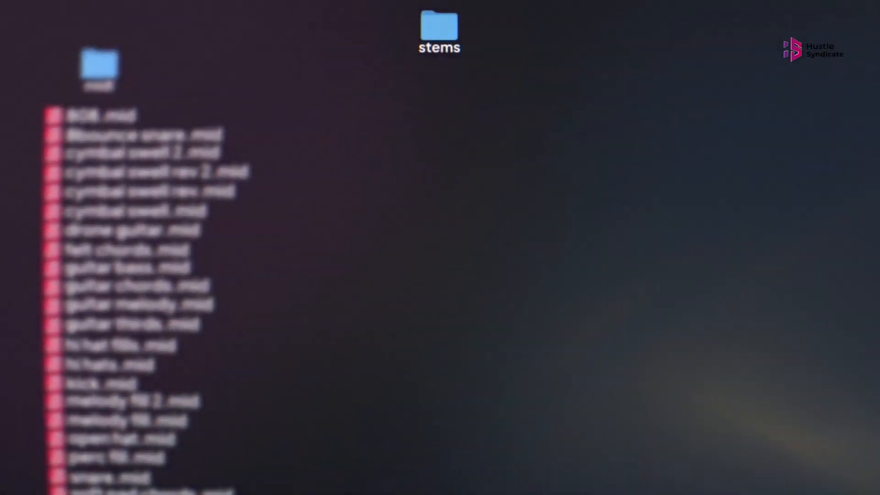